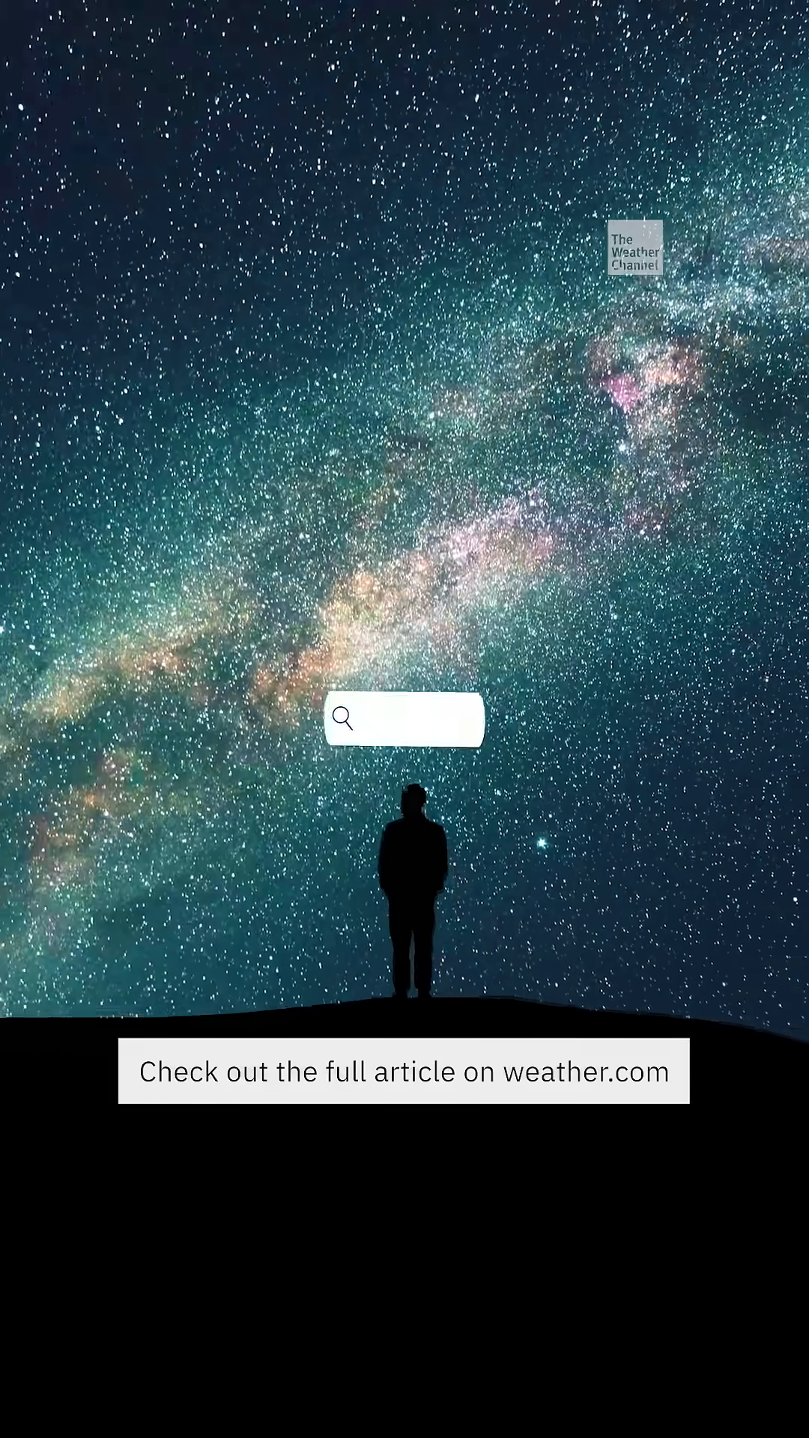
text(weather.)
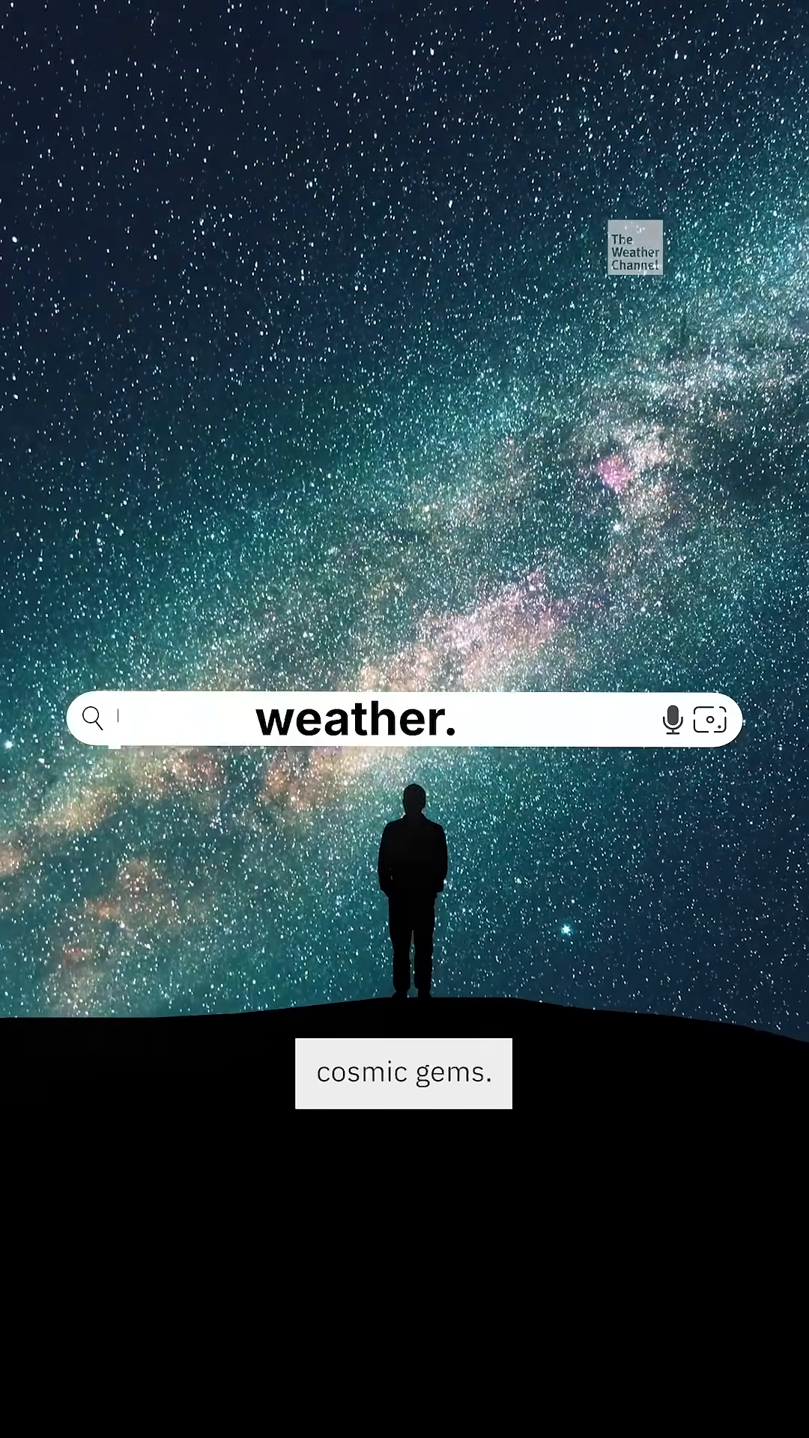